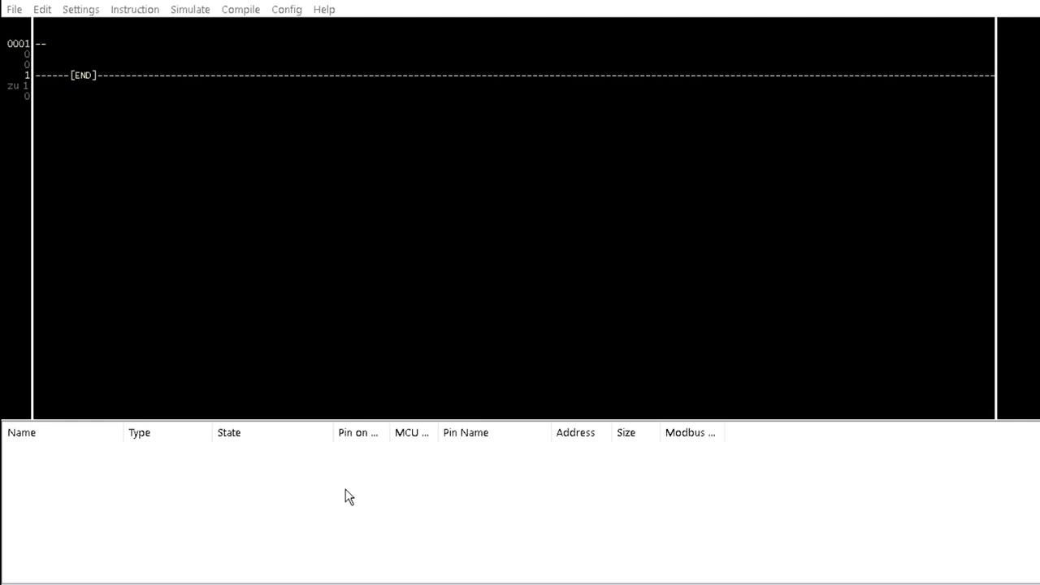
{"action": "mouse_move", "coordinate": [138, 14]}
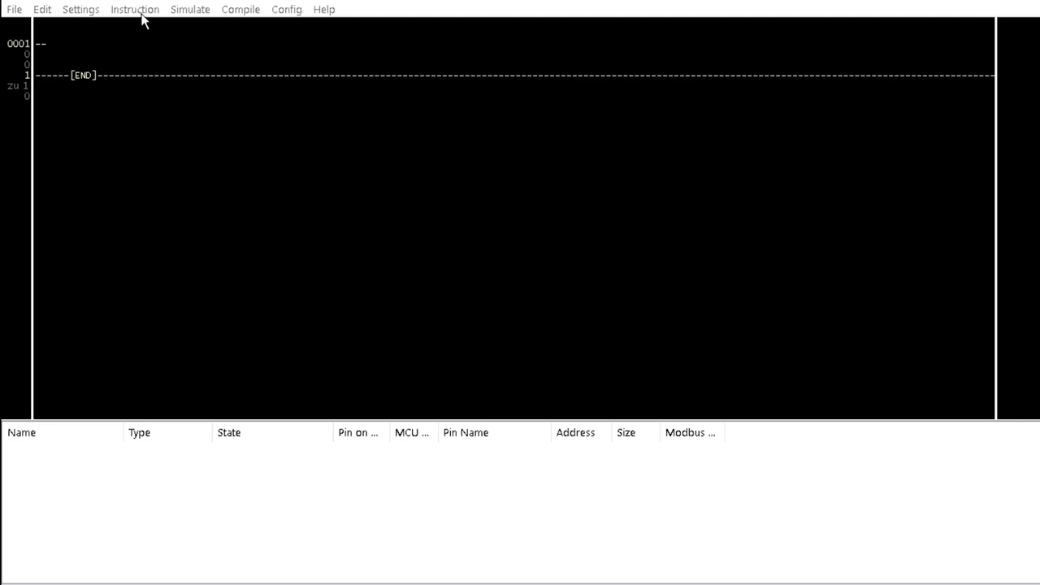
Insert a quadrature encoder block (XqA0, XqB0, XqZ0, YqDir0, qCount0) on rung 1
{"action": "left_click", "coordinate": [133, 10]}
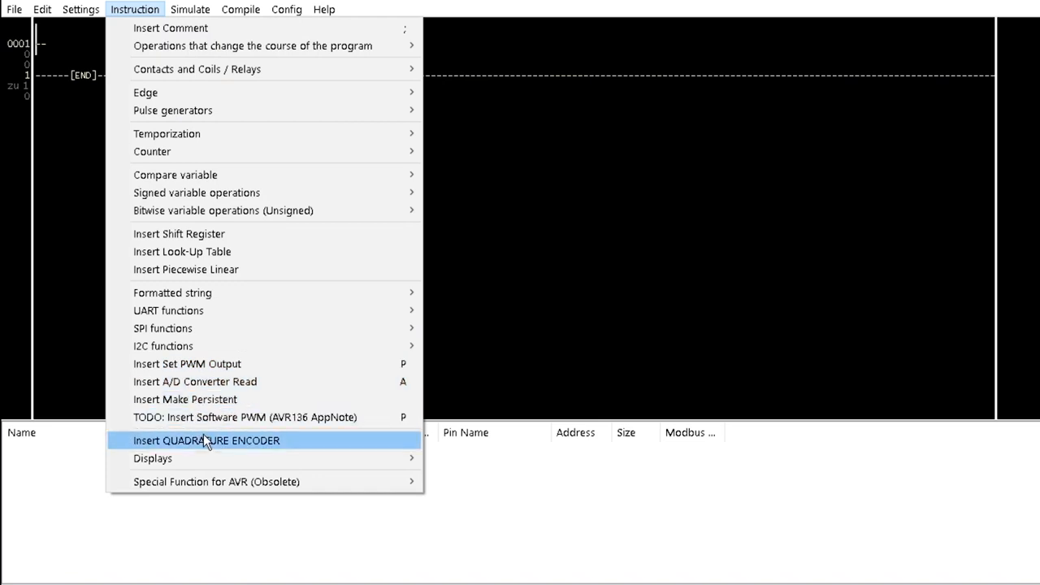
{"action": "left_click", "coordinate": [205, 439]}
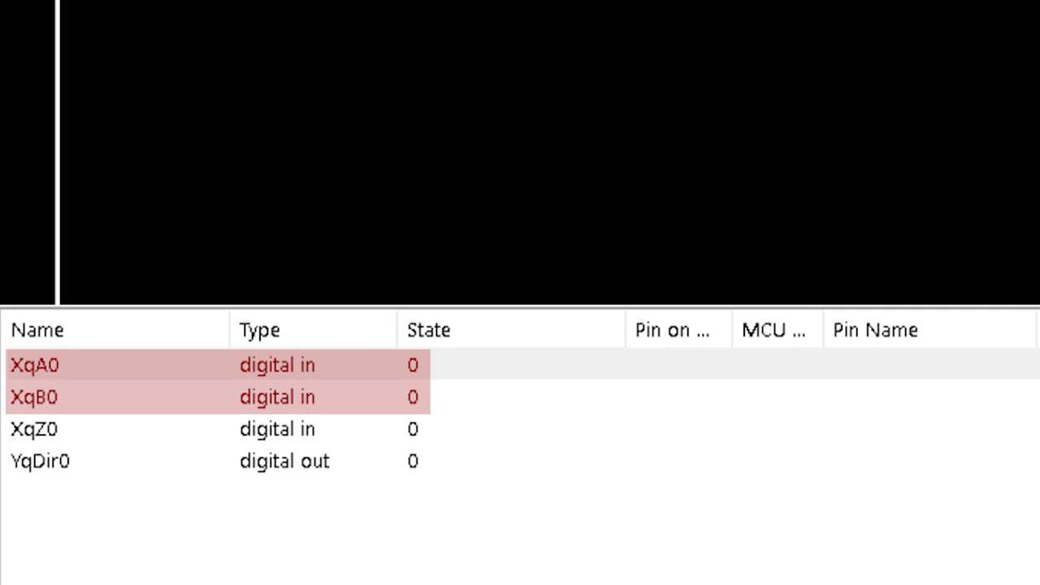
{"action": "left_click", "coordinate": [35, 429]}
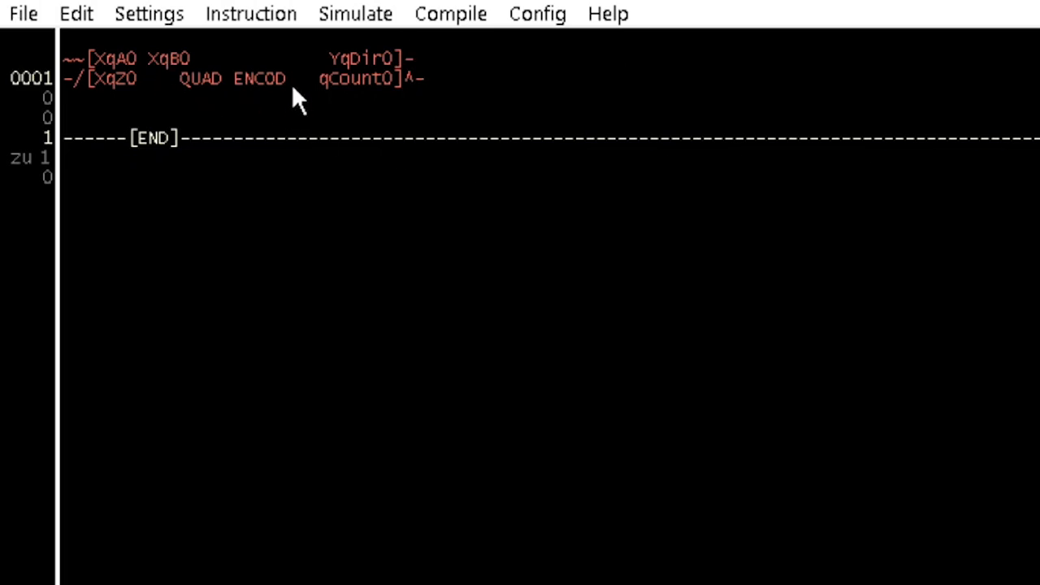
Set the encoder's counts per revolution from 0 to 10 in its settings
{"action": "double_click", "coordinate": [252, 78]}
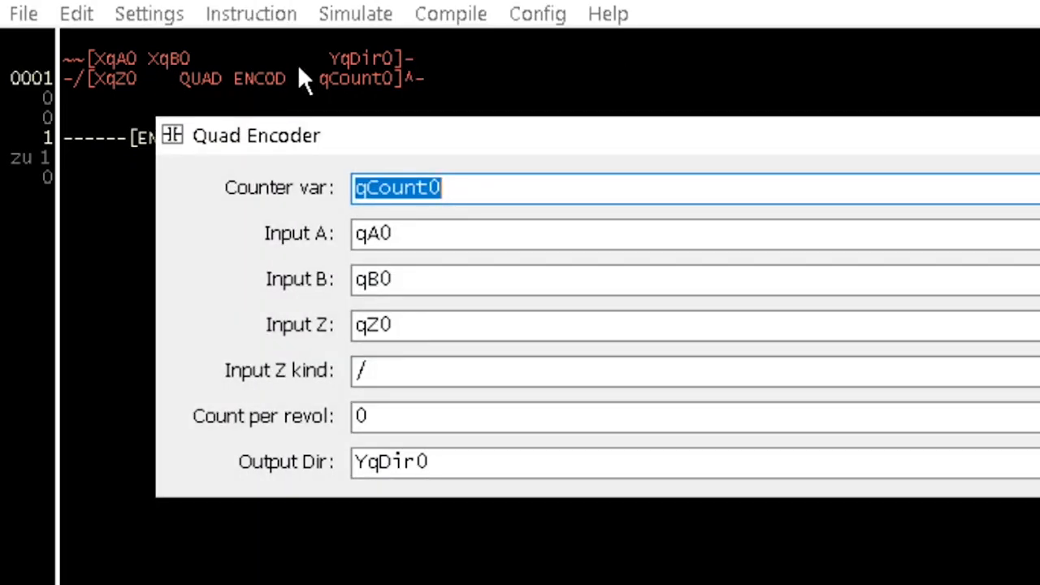
{"action": "mouse_move", "coordinate": [325, 78]}
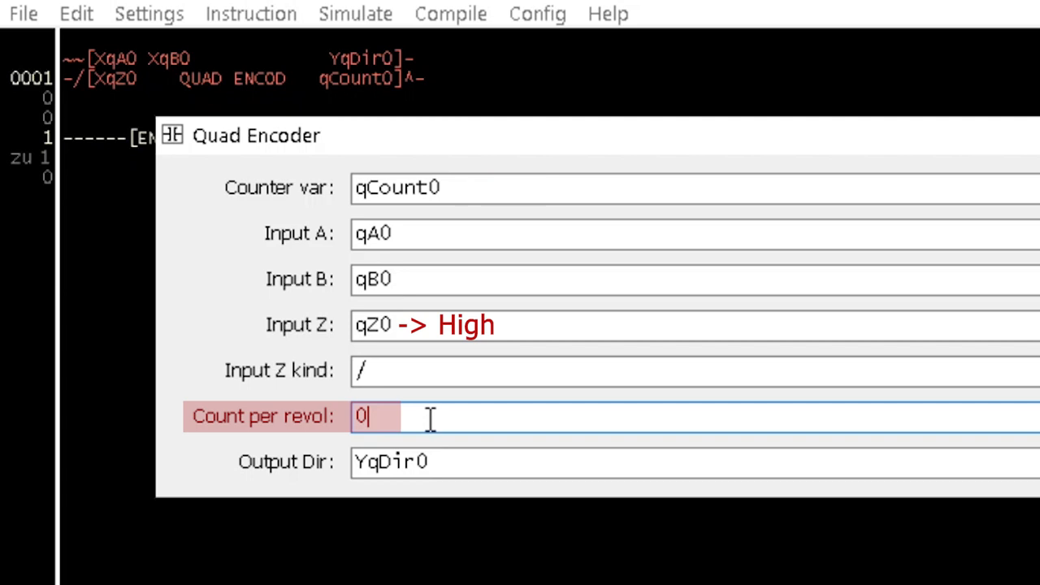
{"action": "key", "text": "backspace"}
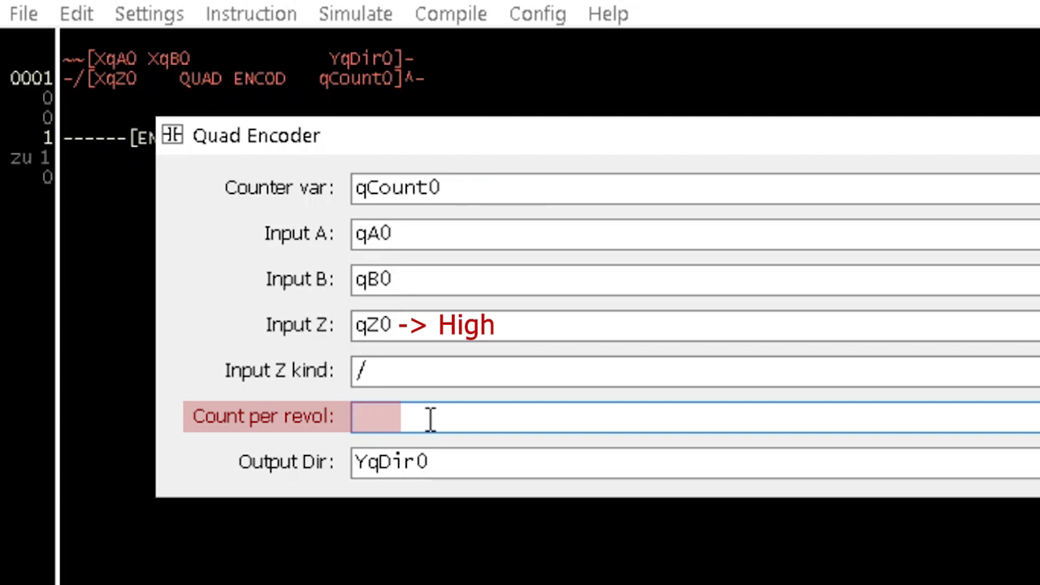
{"action": "type", "text": "10"}
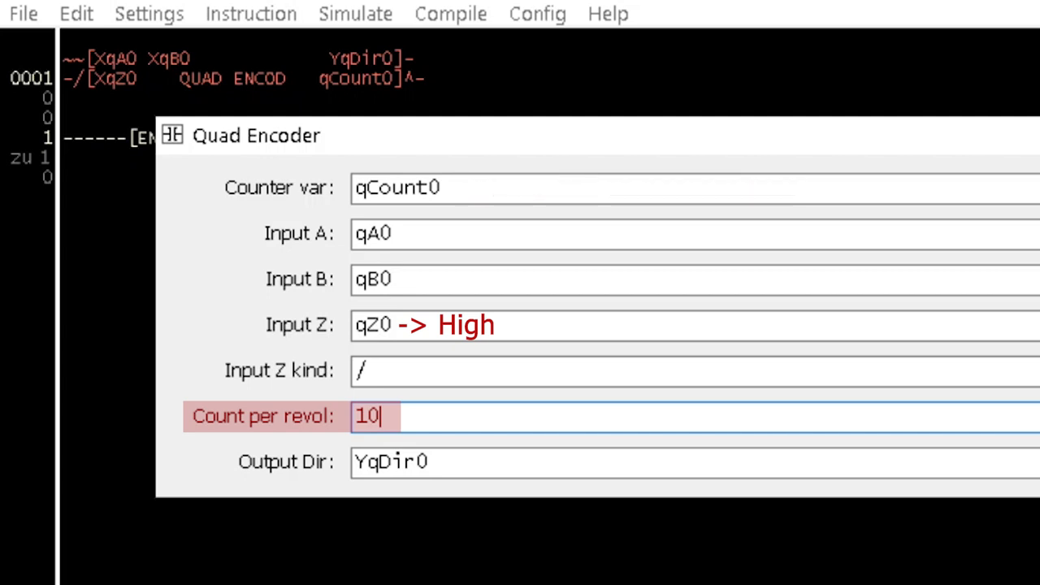
{"action": "type", "text": "-"}
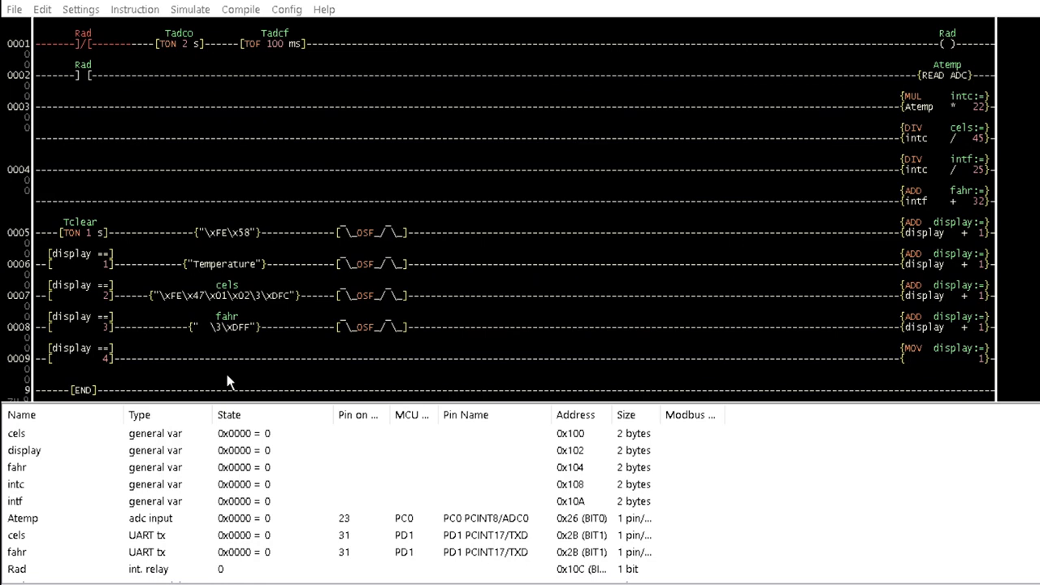
Change the final rung's display comparison value from 4 to 3
{"action": "left_click", "coordinate": [80, 355]}
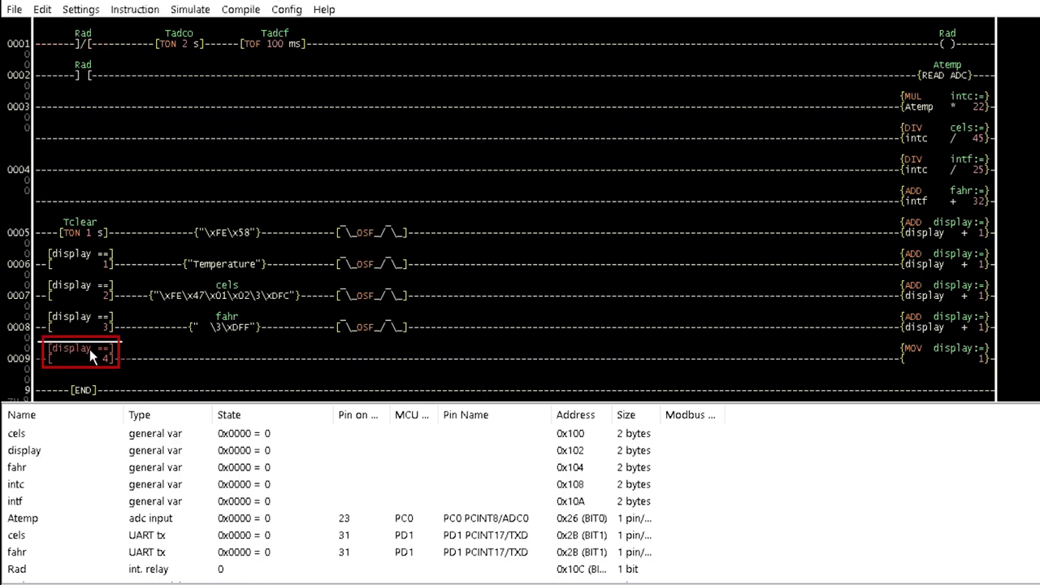
{"action": "double_click", "coordinate": [80, 348]}
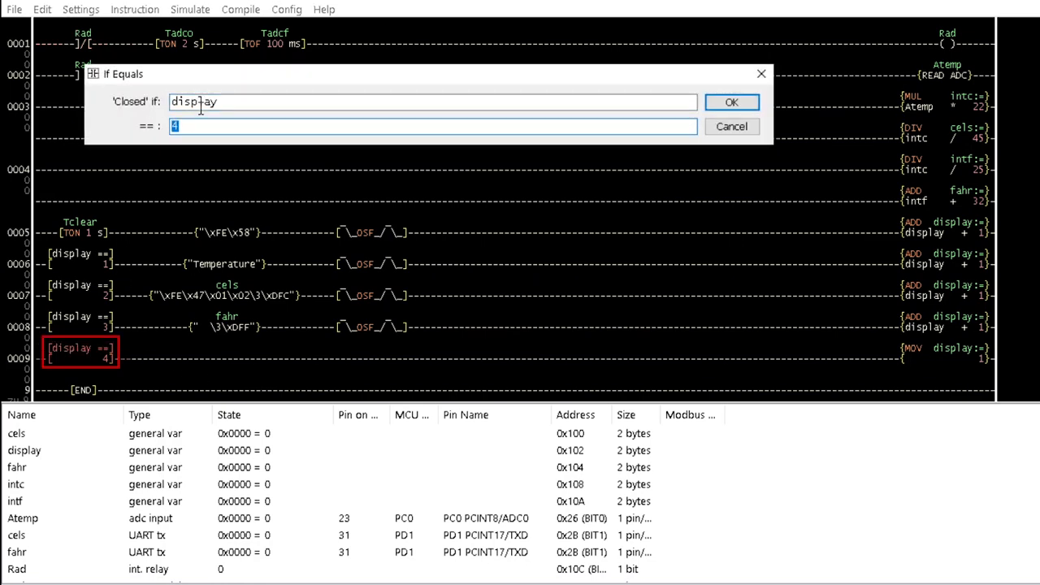
{"action": "type", "text": "3"}
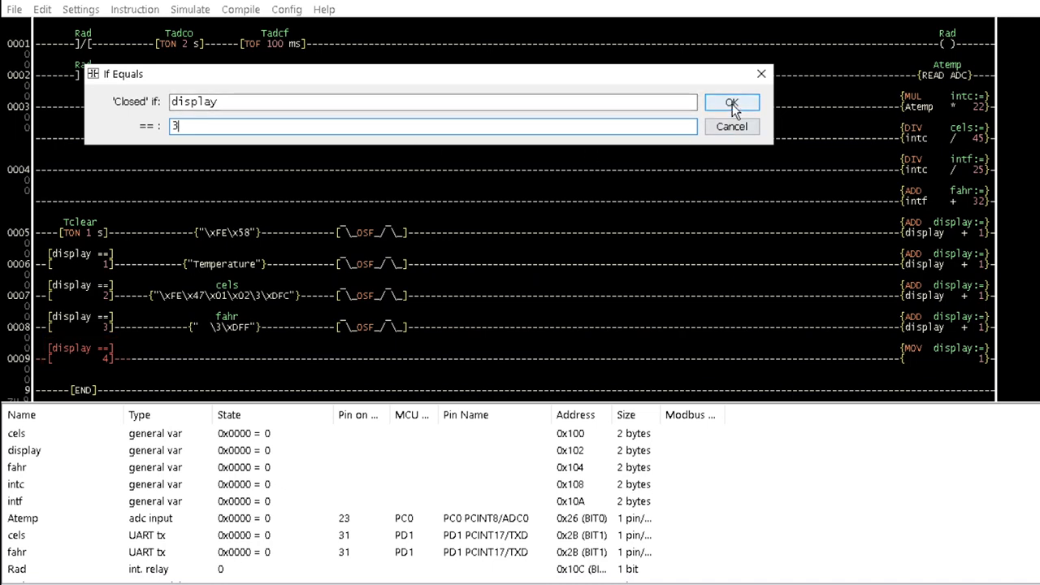
{"action": "left_click", "coordinate": [732, 101]}
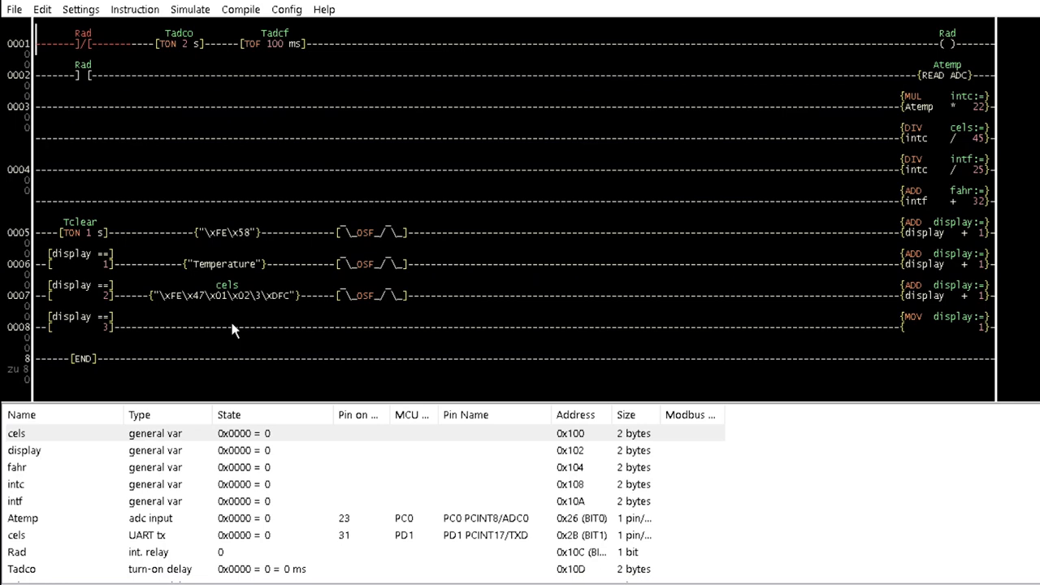
Make the Celsius formatted string send qCount0 without the degree suffix
{"action": "double_click", "coordinate": [224, 296]}
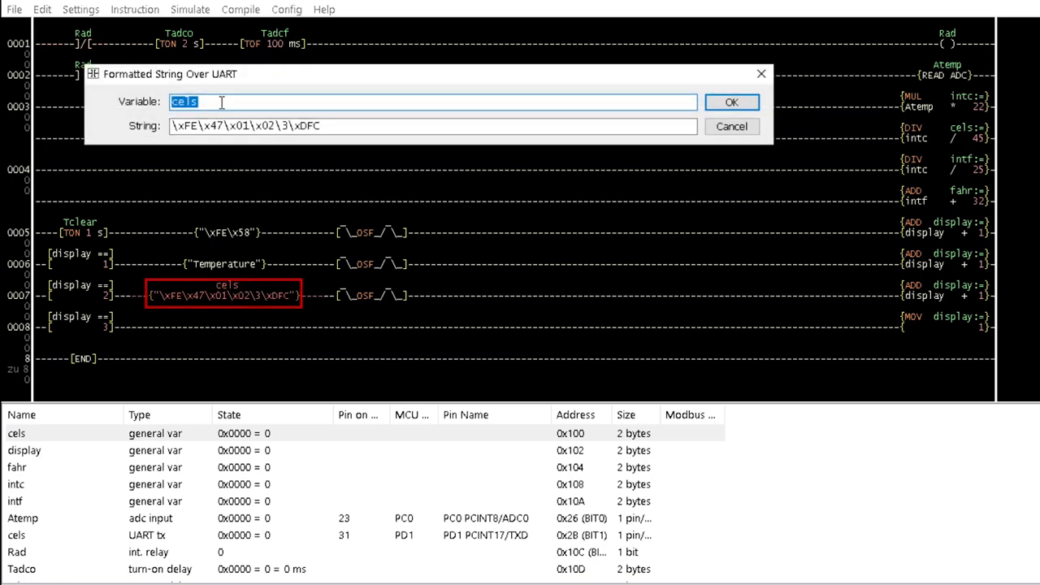
{"action": "type", "text": "qCount0"}
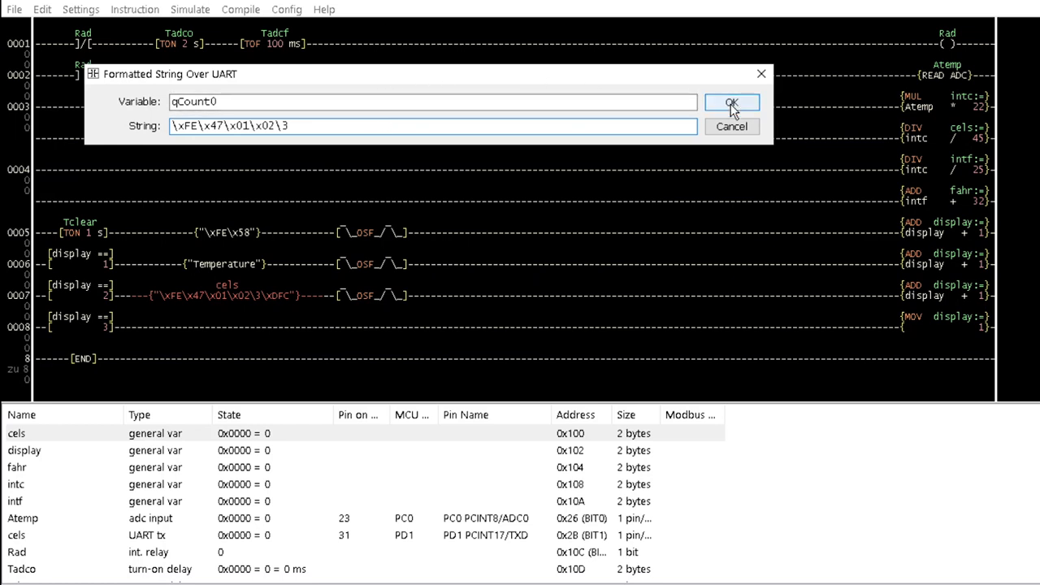
{"action": "left_click", "coordinate": [731, 102]}
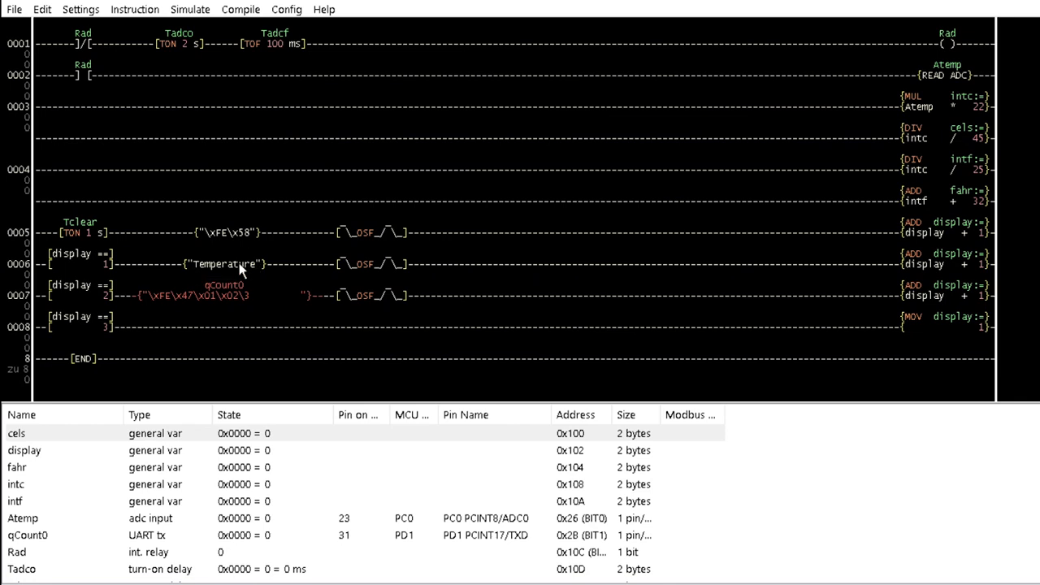
Replace the "Temperature" label string with "Encoder Count"
{"action": "double_click", "coordinate": [224, 264]}
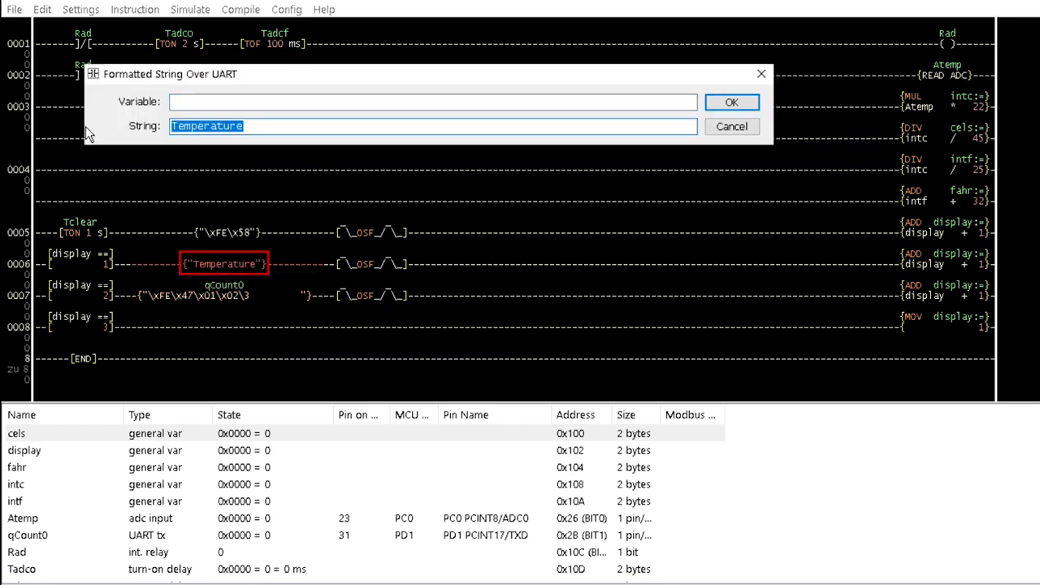
{"action": "type", "text": "E"}
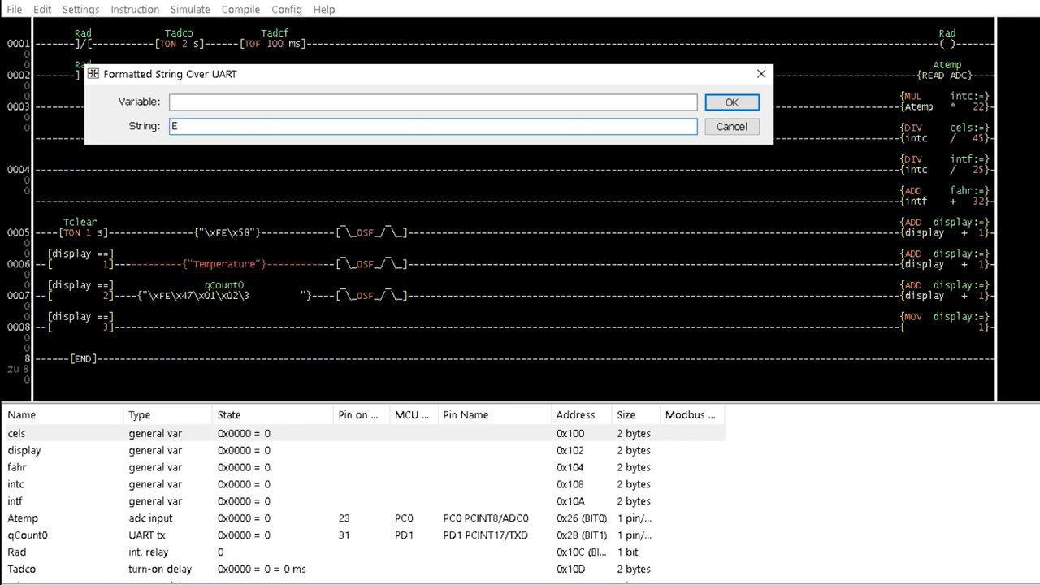
{"action": "type", "text": "ncoder"}
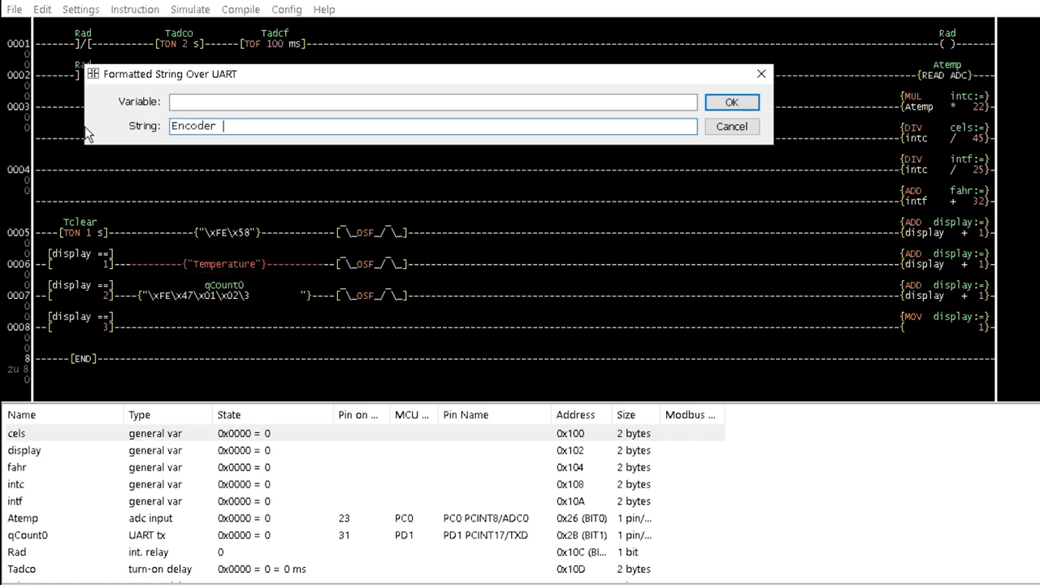
{"action": "type", "text": "Count"}
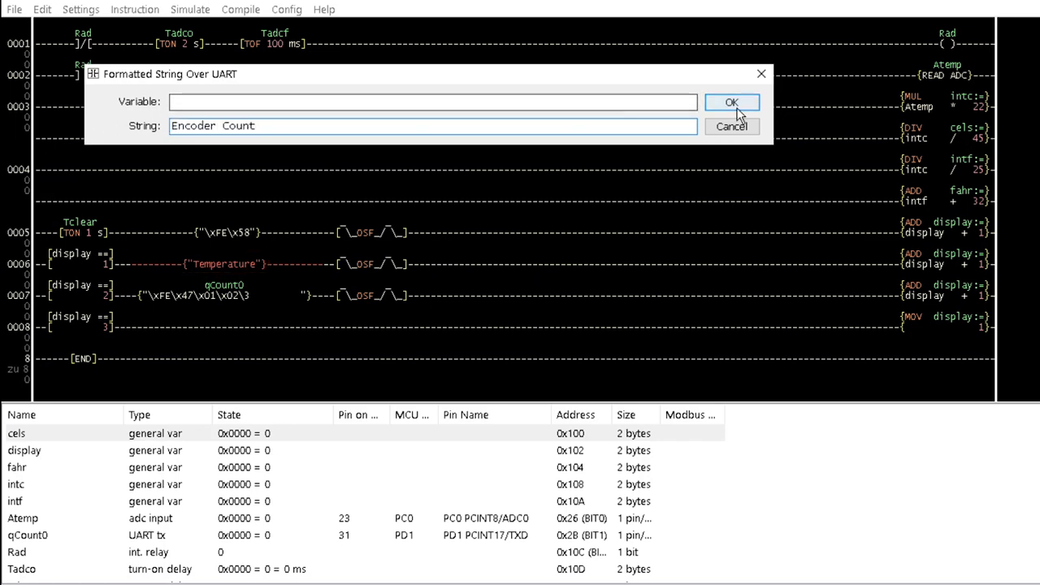
{"action": "left_click", "coordinate": [732, 100]}
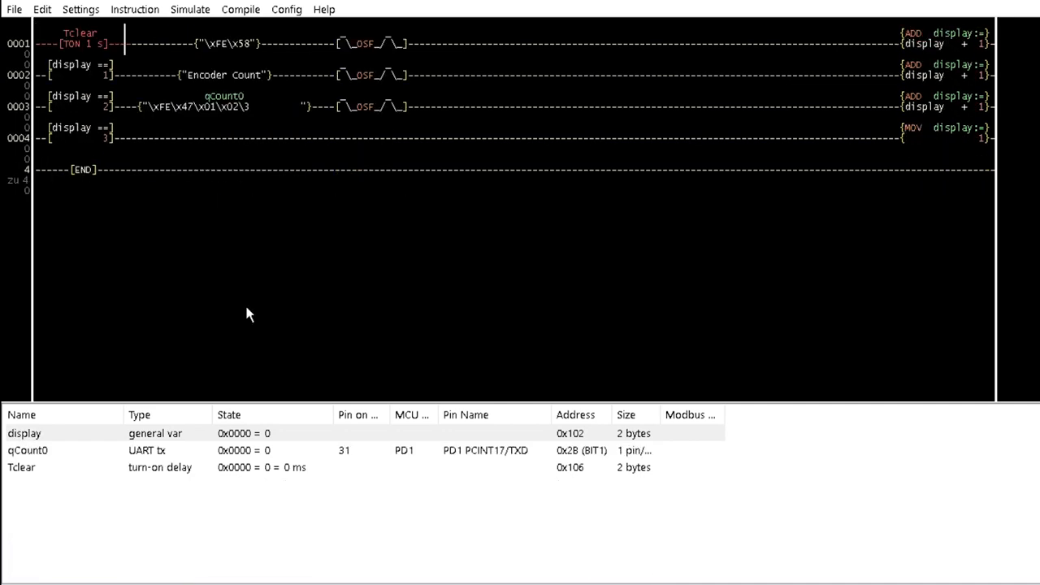
Insert a quadrature encoder on the top rung feeding qCount0 and confirm its default settings
{"action": "left_click", "coordinate": [134, 10]}
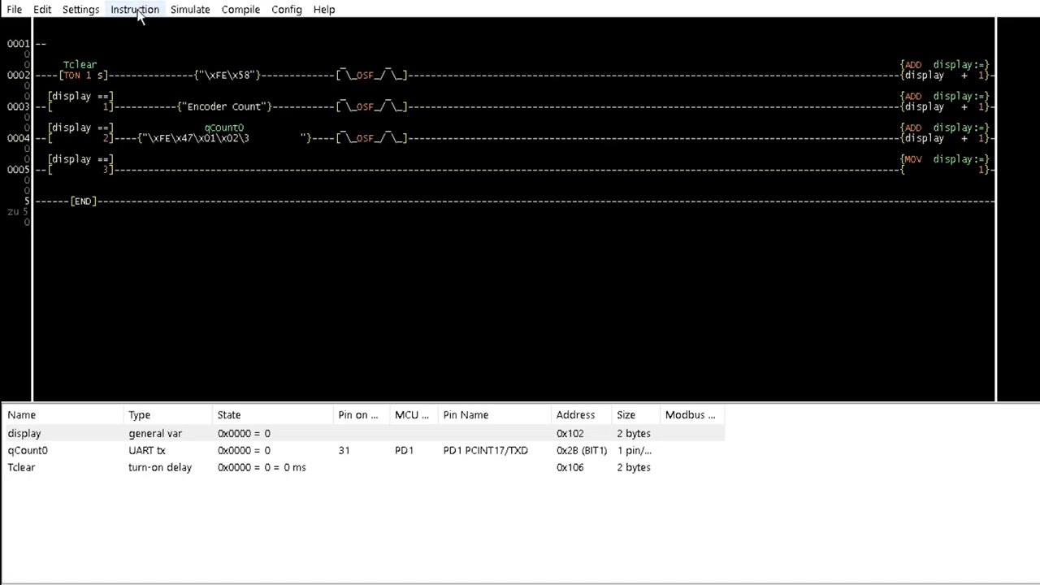
{"action": "left_click", "coordinate": [133, 10]}
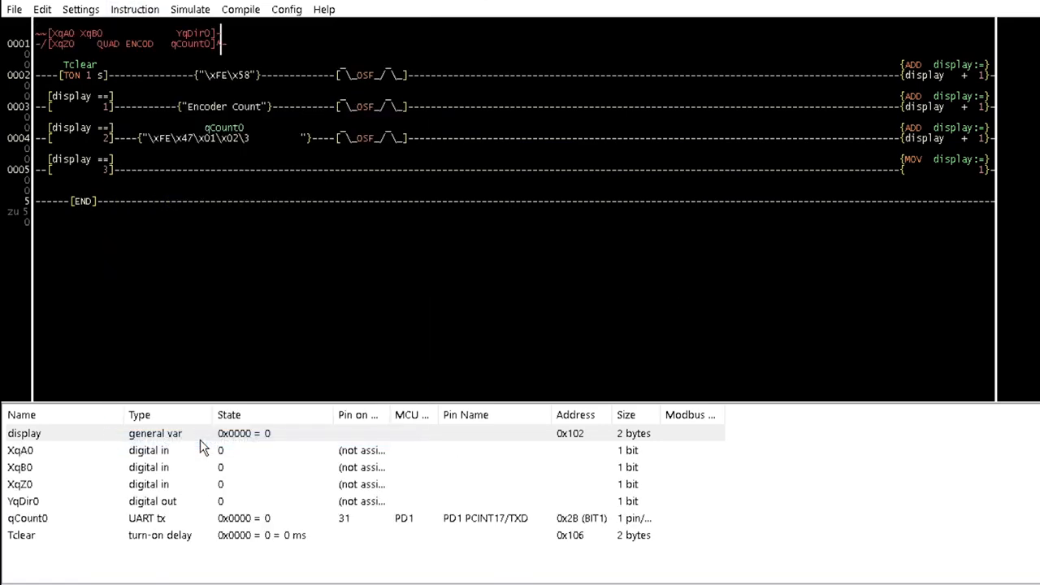
{"action": "mouse_move", "coordinate": [150, 67]}
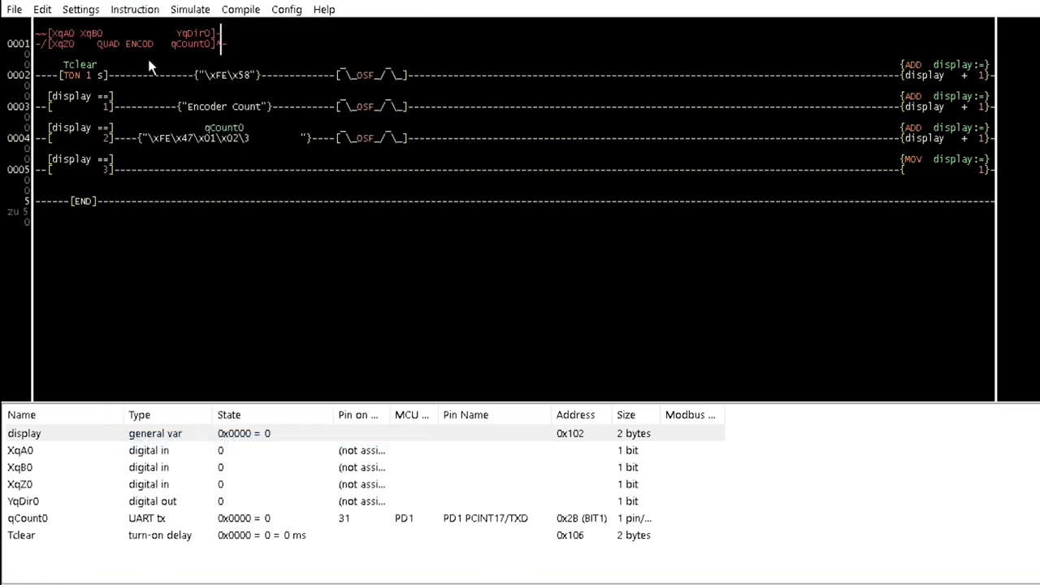
{"action": "double_click", "coordinate": [121, 39]}
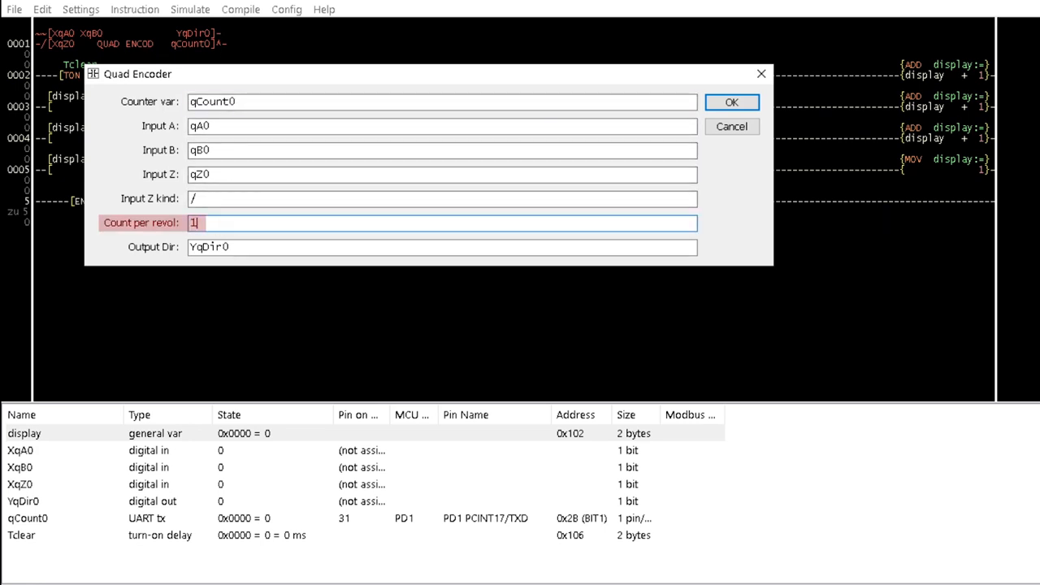
{"action": "left_click", "coordinate": [731, 100]}
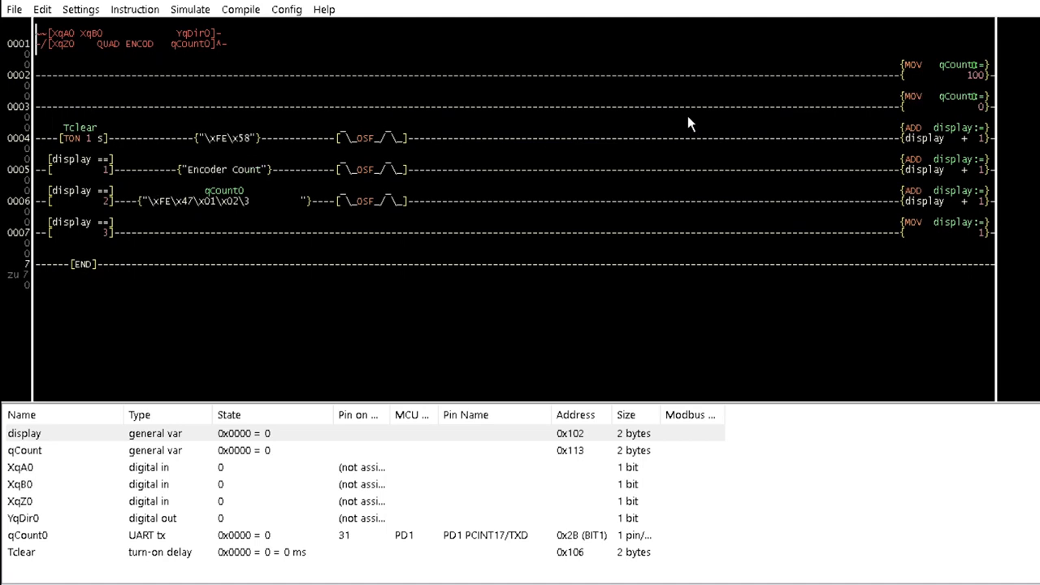
Add move rungs bounding qCount0 and reach the pin list for encoder input XqA0
{"action": "left_click", "coordinate": [942, 101]}
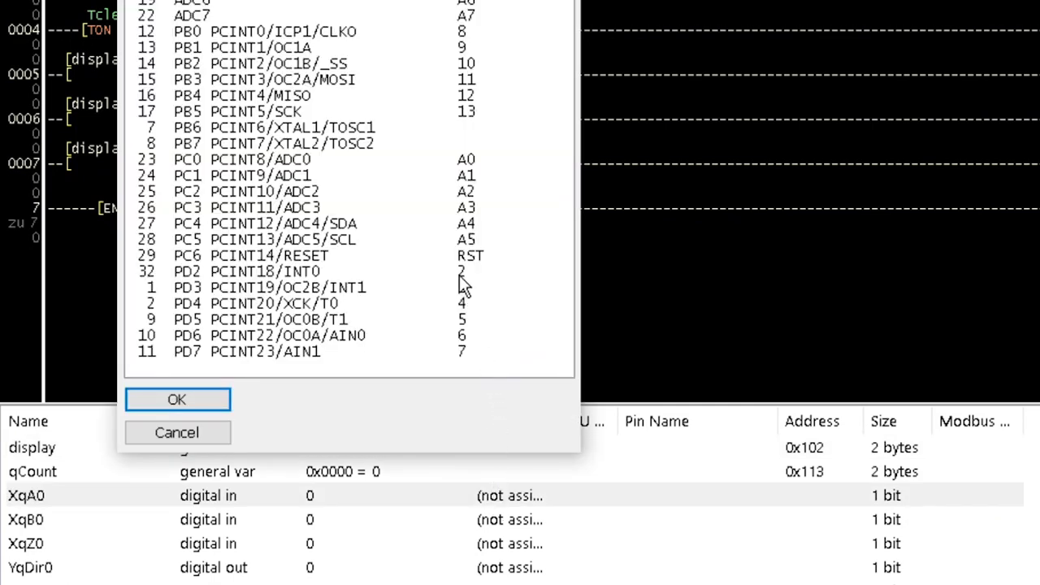
Assign XqA0 to PD2, XqB0 to PD3, XqZ0 to PD4, then pick the direction output pin
{"action": "left_click", "coordinate": [177, 400]}
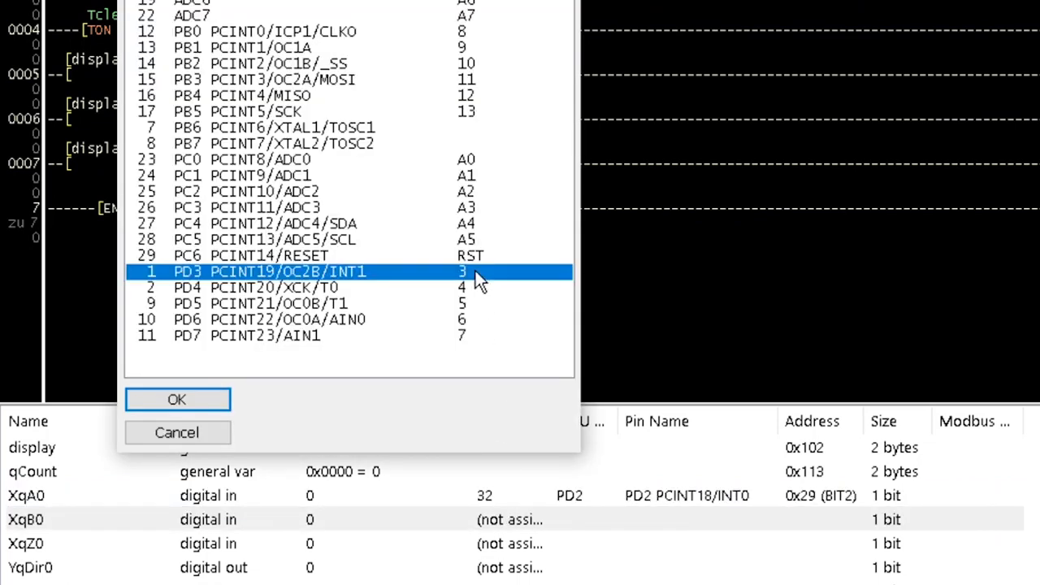
{"action": "left_click", "coordinate": [175, 399]}
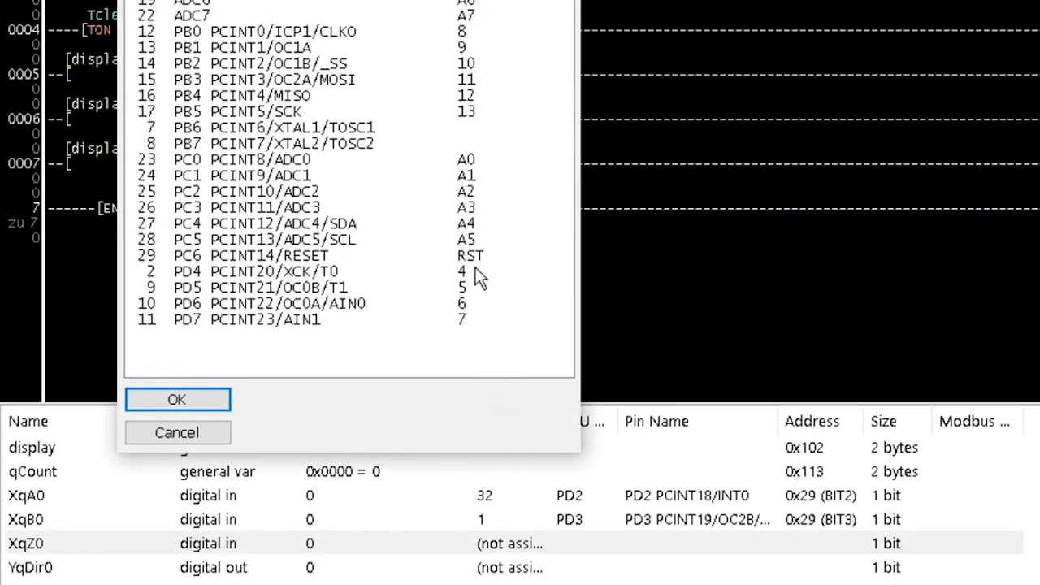
{"action": "left_click", "coordinate": [178, 400]}
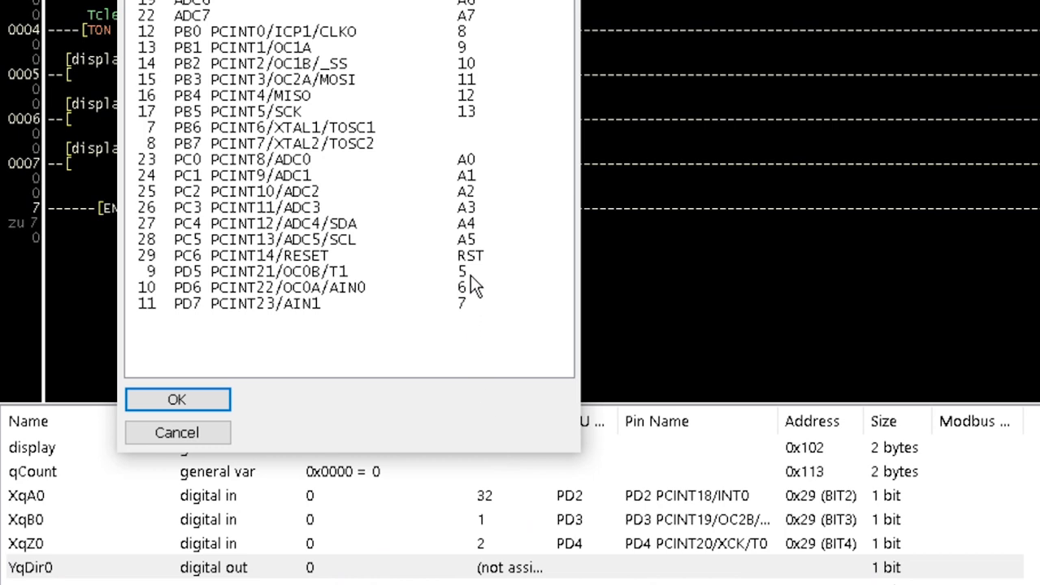
{"action": "left_click", "coordinate": [177, 400]}
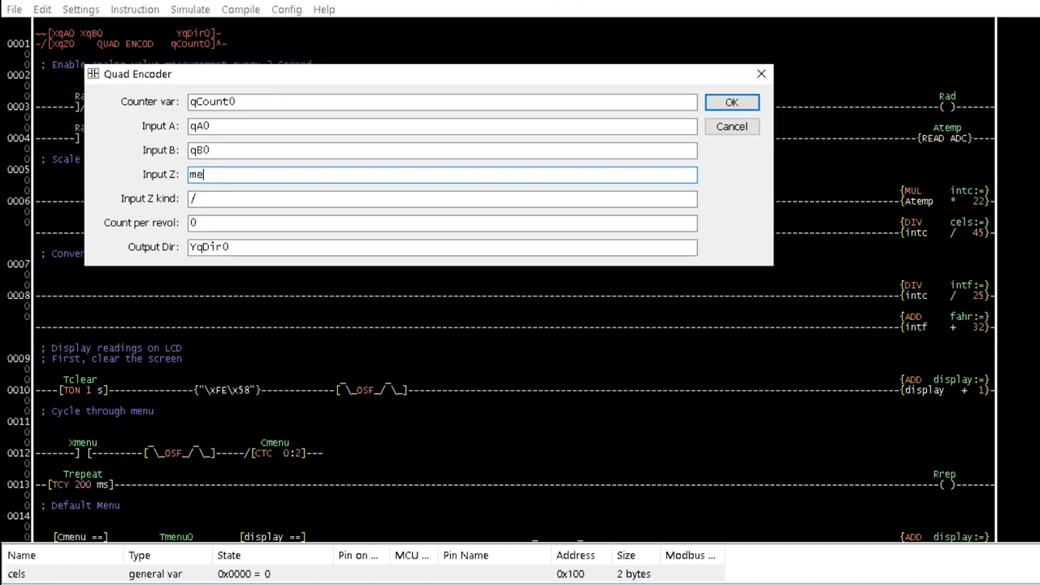
Set the encoder's Z input to menu and its counter variable to en_count
{"action": "type", "text": "nu"}
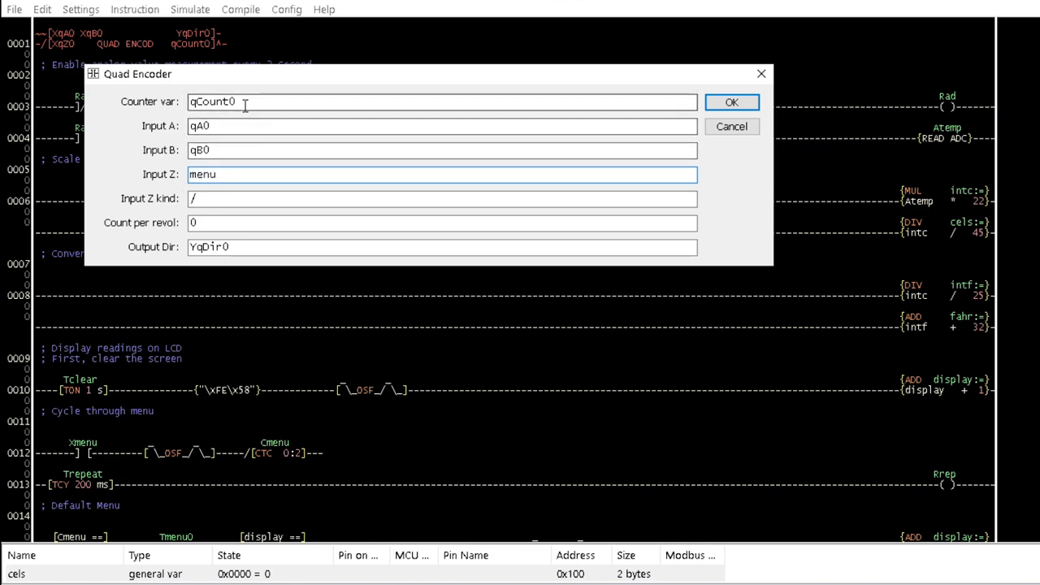
{"action": "type", "text": "en_c"}
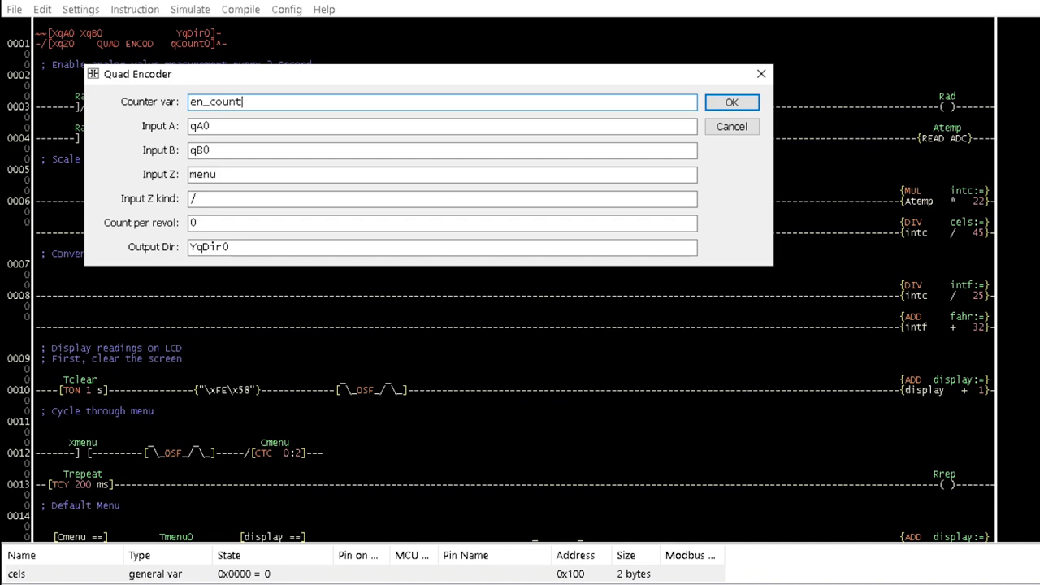
{"action": "left_click", "coordinate": [732, 101]}
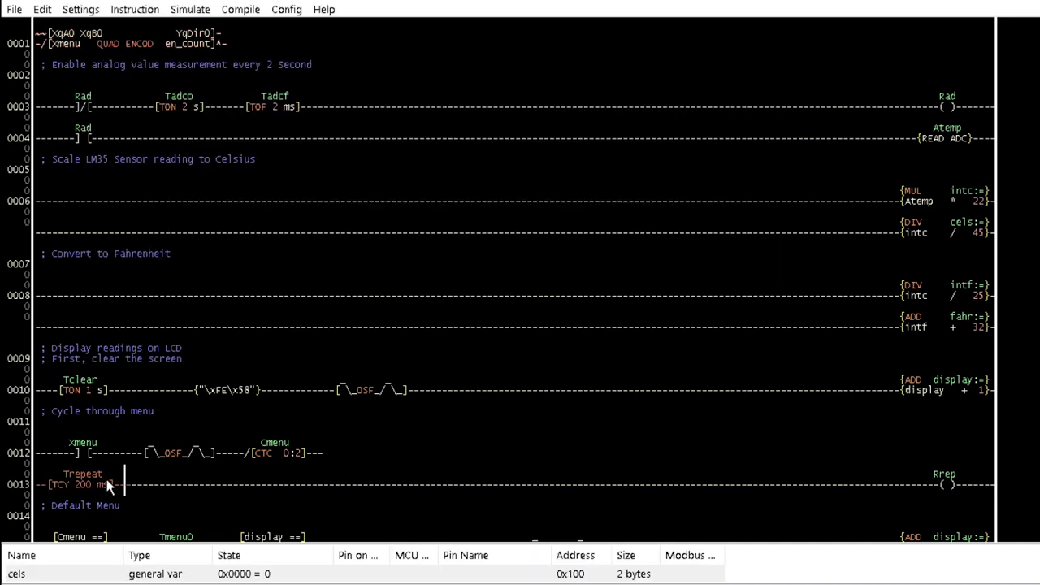
Replace rung 16's Xup/Xdown branches with a new MOV instruction at the branch top
{"action": "scroll", "scroll_direction": "down", "scroll_amount": 3}
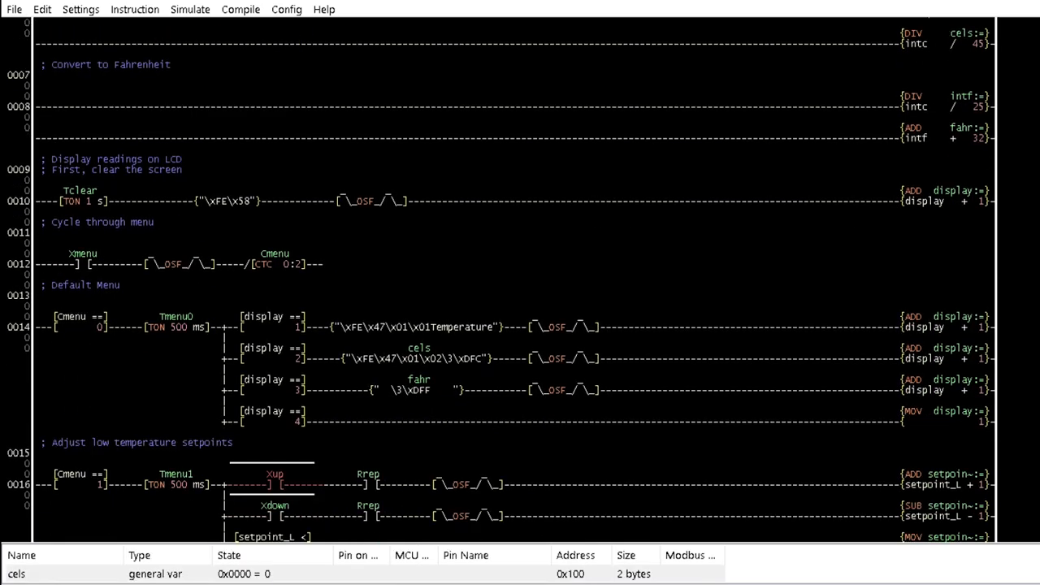
{"action": "scroll", "scroll_direction": "down", "scroll_amount": 3}
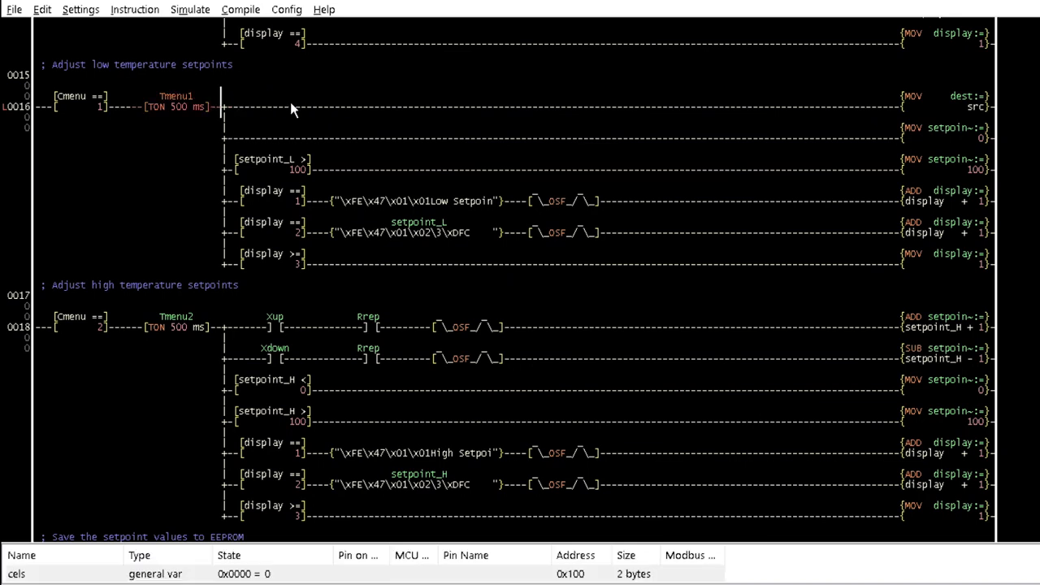
{"action": "mouse_move", "coordinate": [900, 138]}
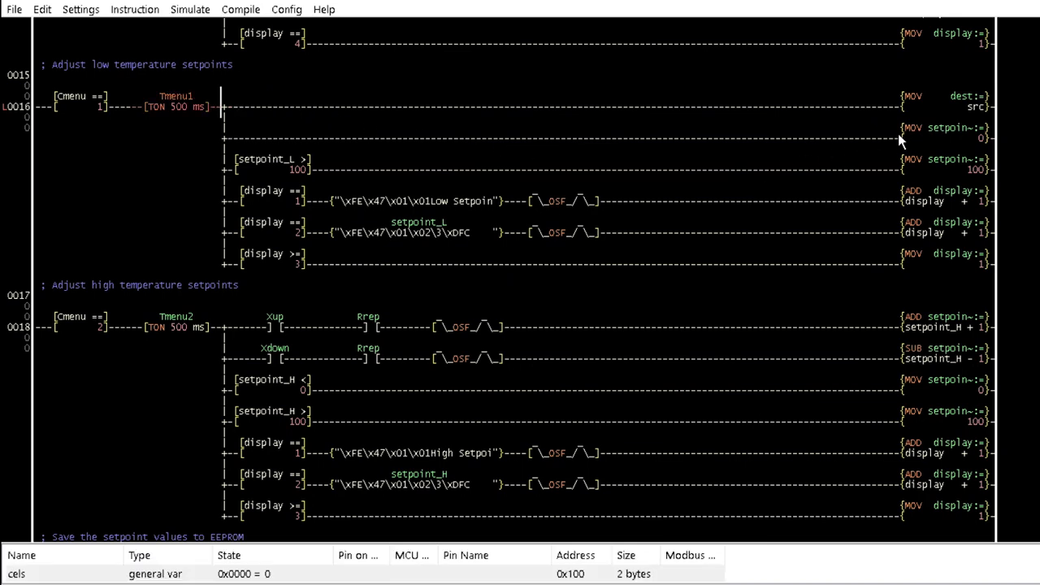
{"action": "left_click", "coordinate": [943, 126]}
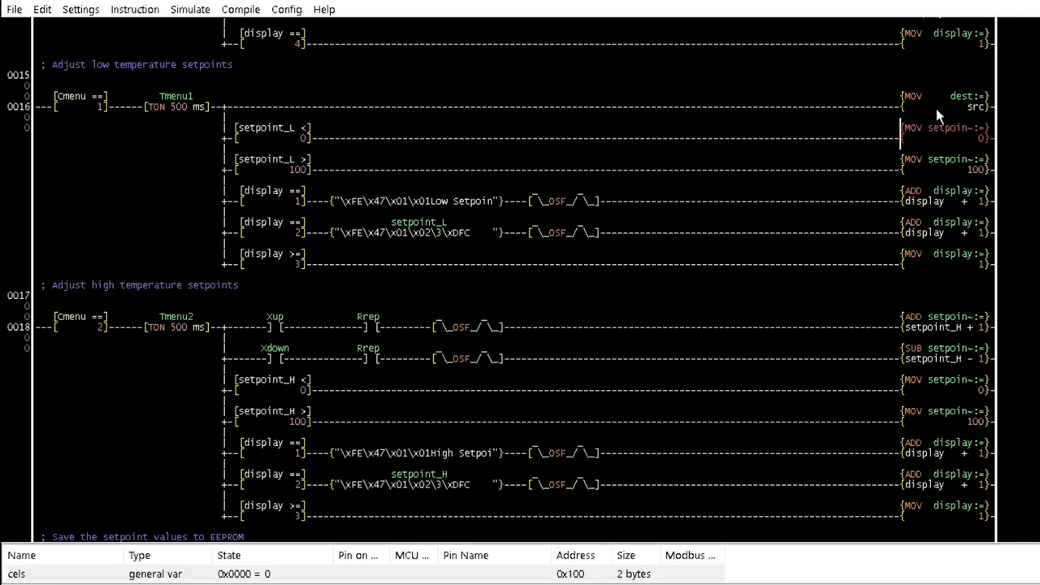
{"action": "left_click", "coordinate": [225, 108]}
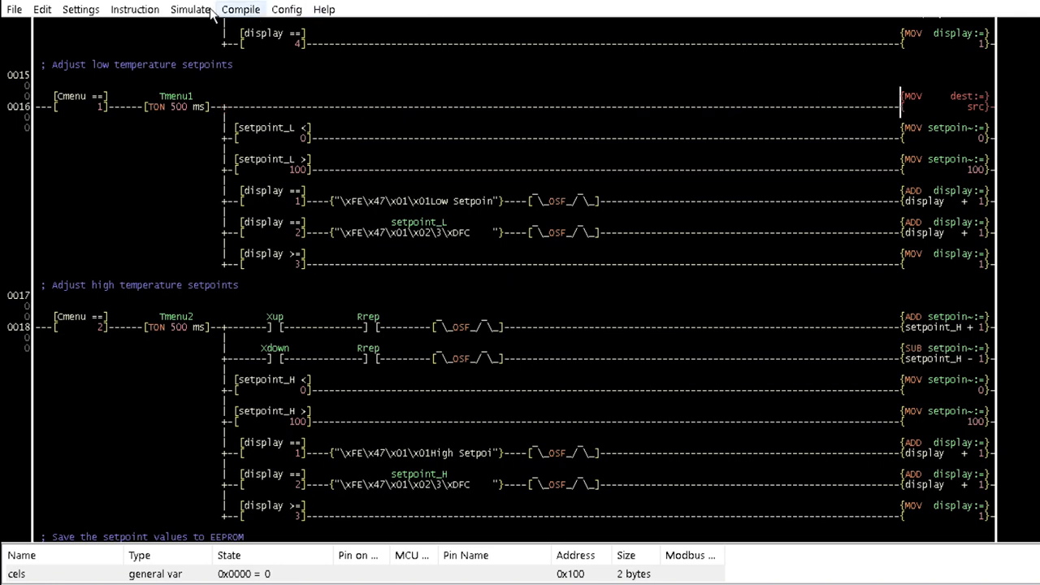
{"action": "left_click", "coordinate": [135, 10]}
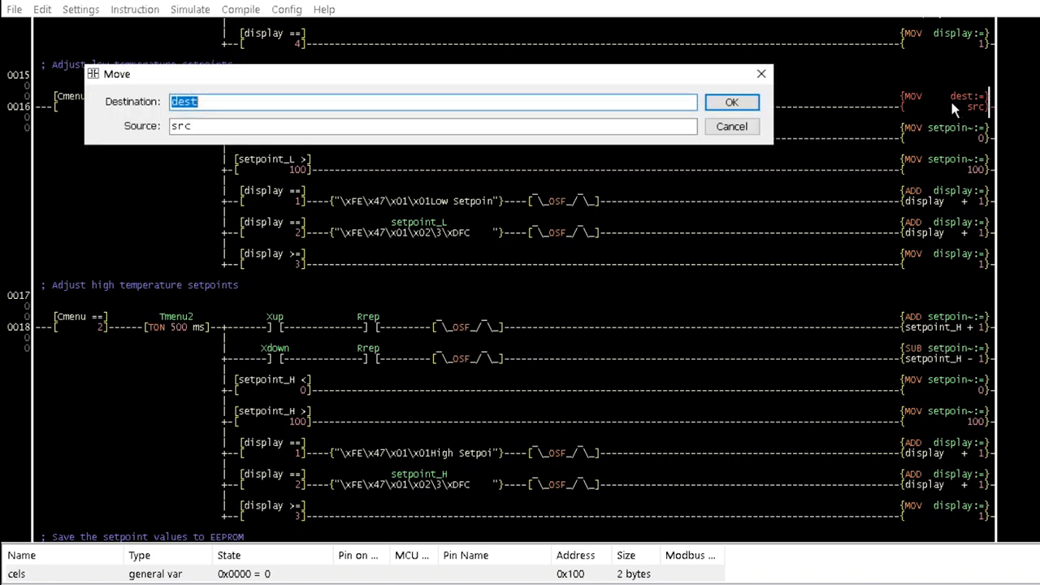
Set the move to en_count := setpoint_L
{"action": "type", "text": "en_"}
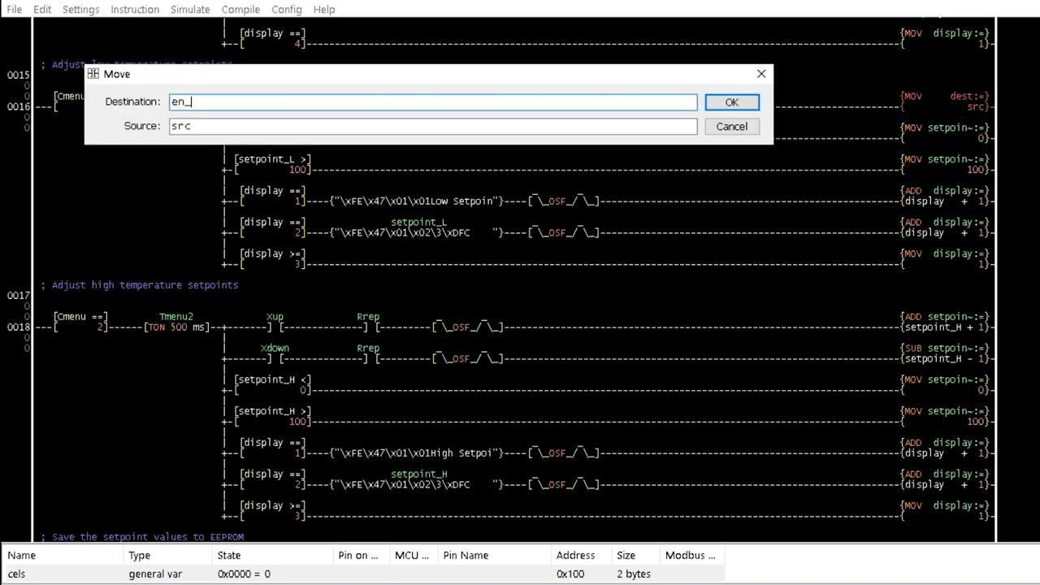
{"action": "type", "text": "count"}
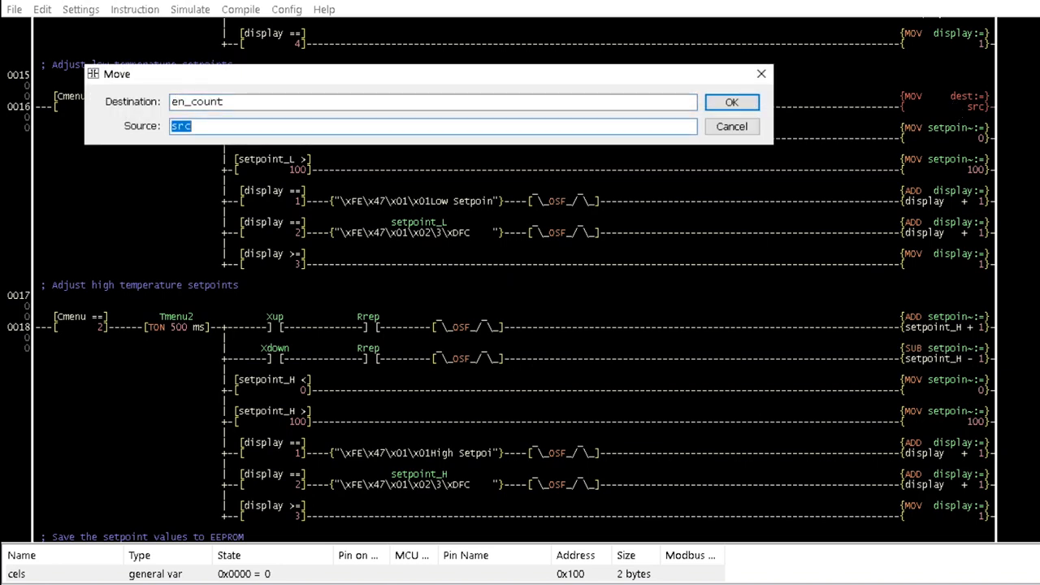
{"action": "type", "text": "setpoint_L"}
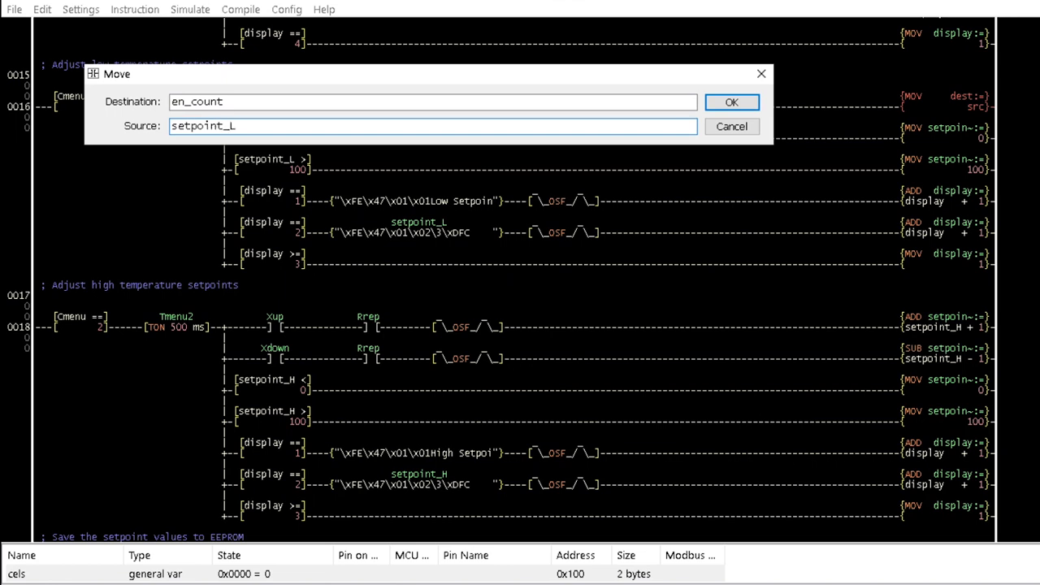
{"action": "left_click", "coordinate": [731, 101]}
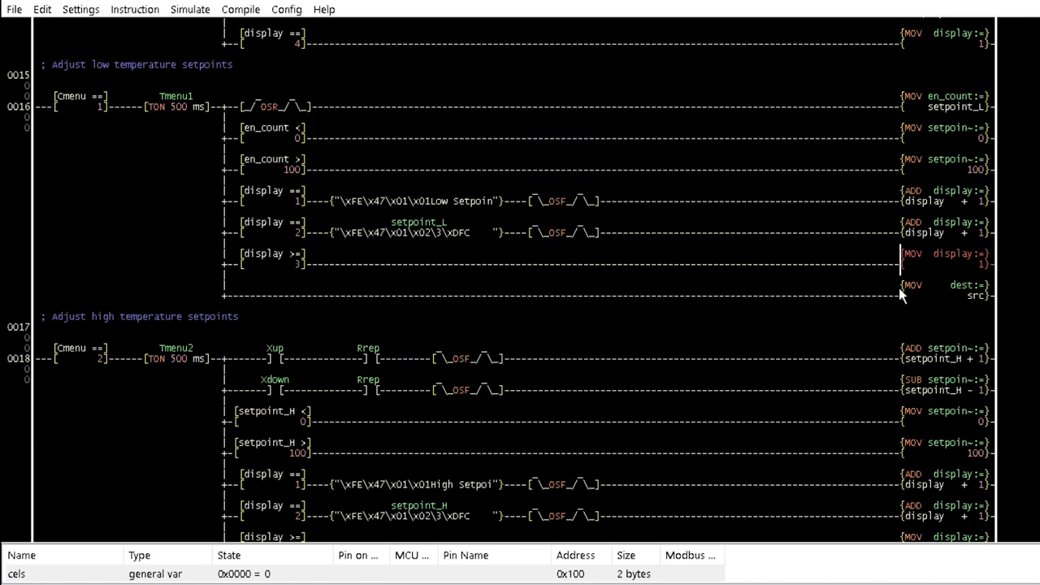
Change the bottom MOV instruction to setpoint_L := en_count
{"action": "double_click", "coordinate": [942, 289]}
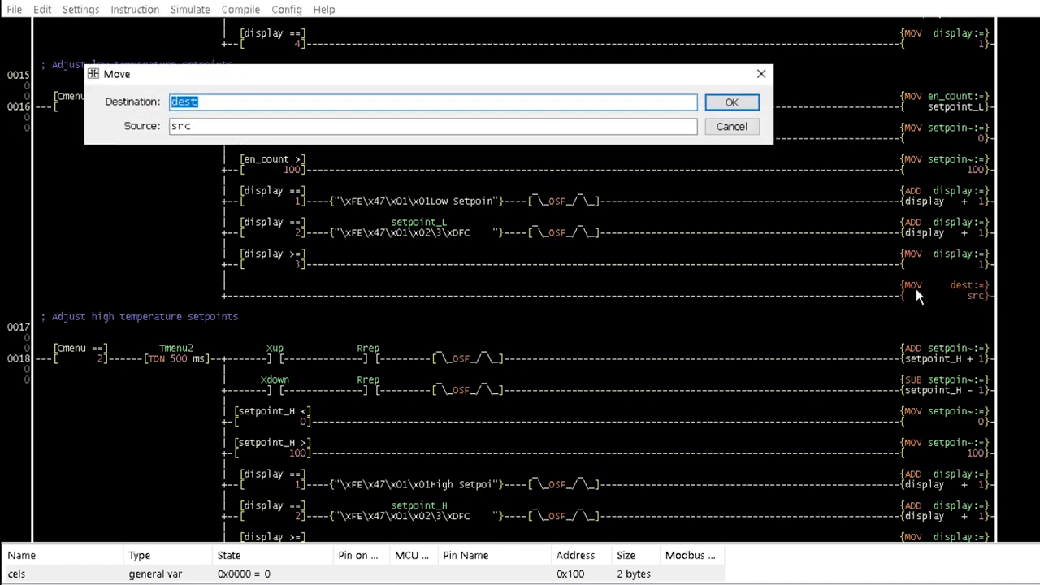
{"action": "type", "text": "setpoint_L"}
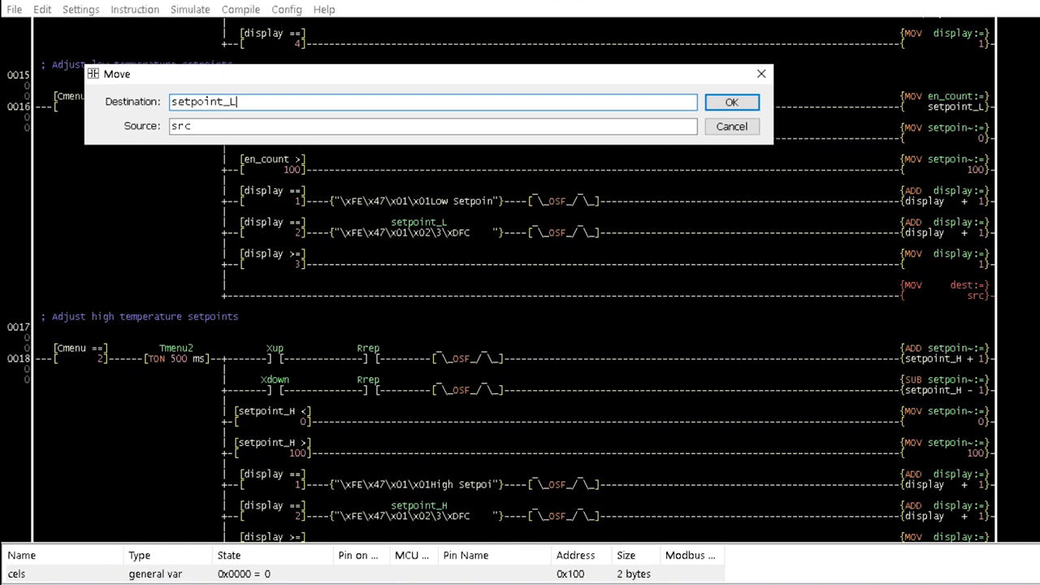
{"action": "type", "text": "en"}
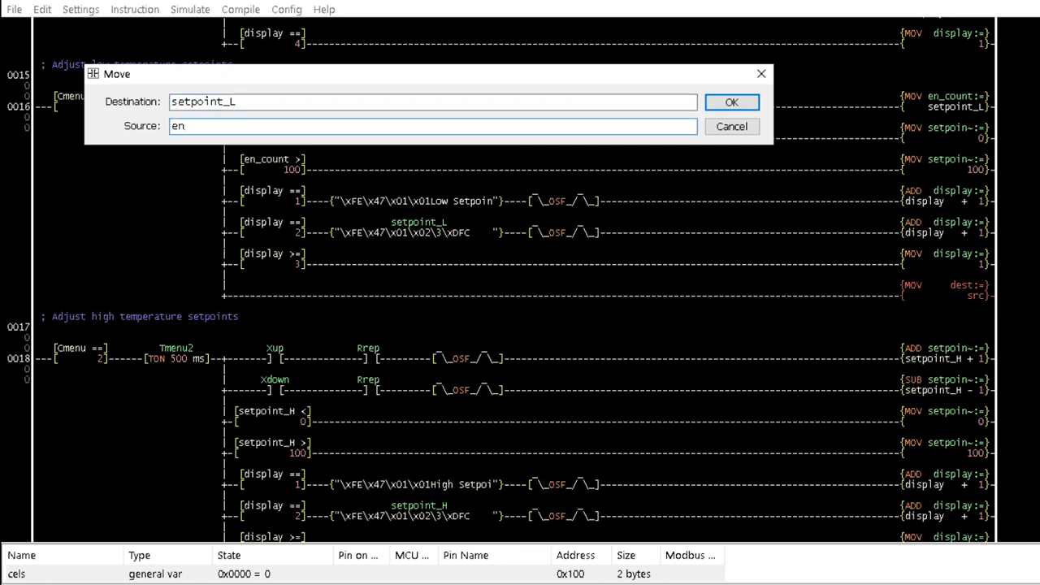
{"action": "left_click", "coordinate": [731, 100]}
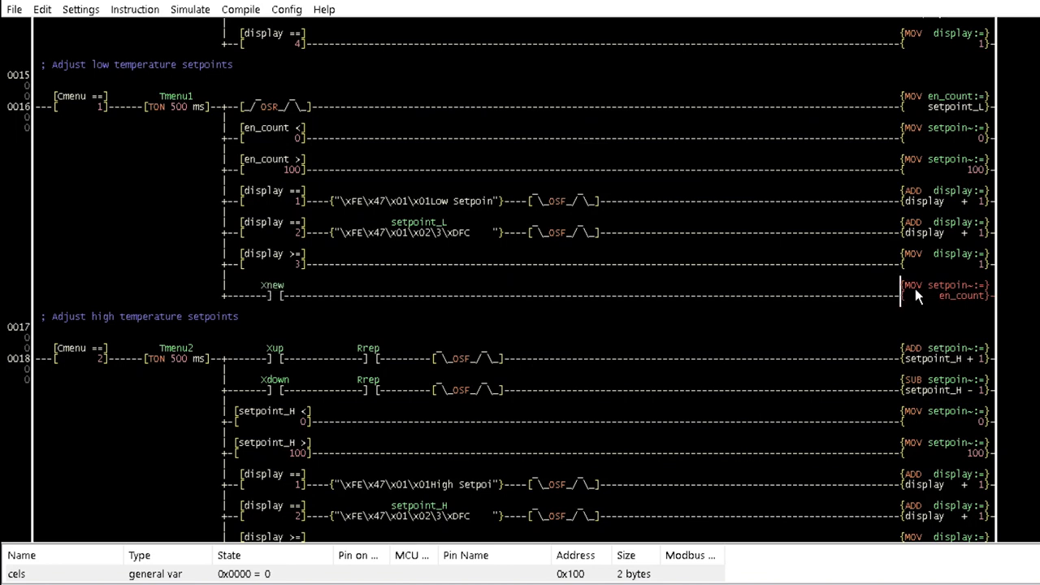
Rename the new contact to menu and make it negated (acts when not pressed)
{"action": "double_click", "coordinate": [269, 296]}
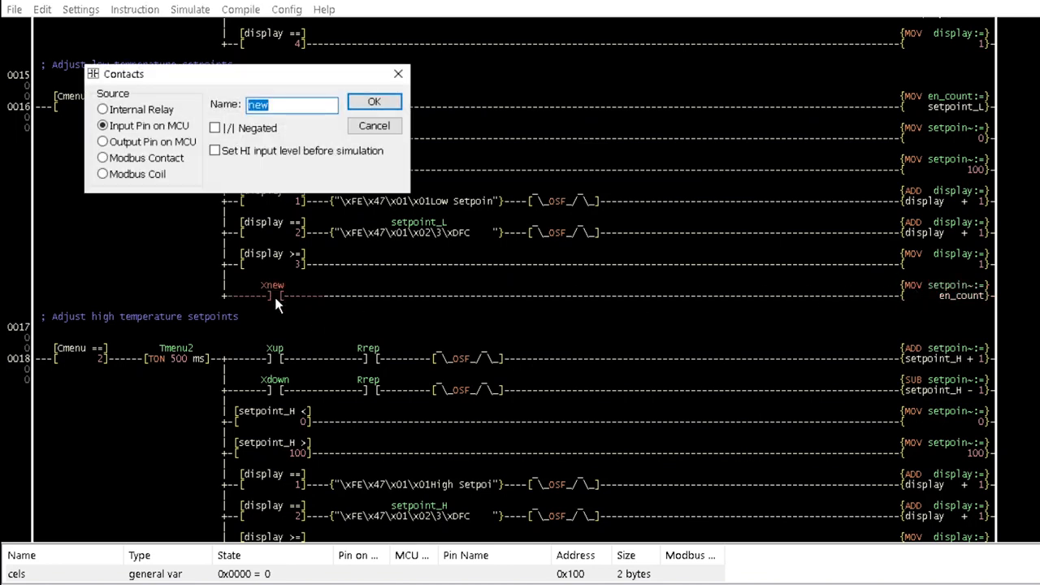
{"action": "type", "text": "menu"}
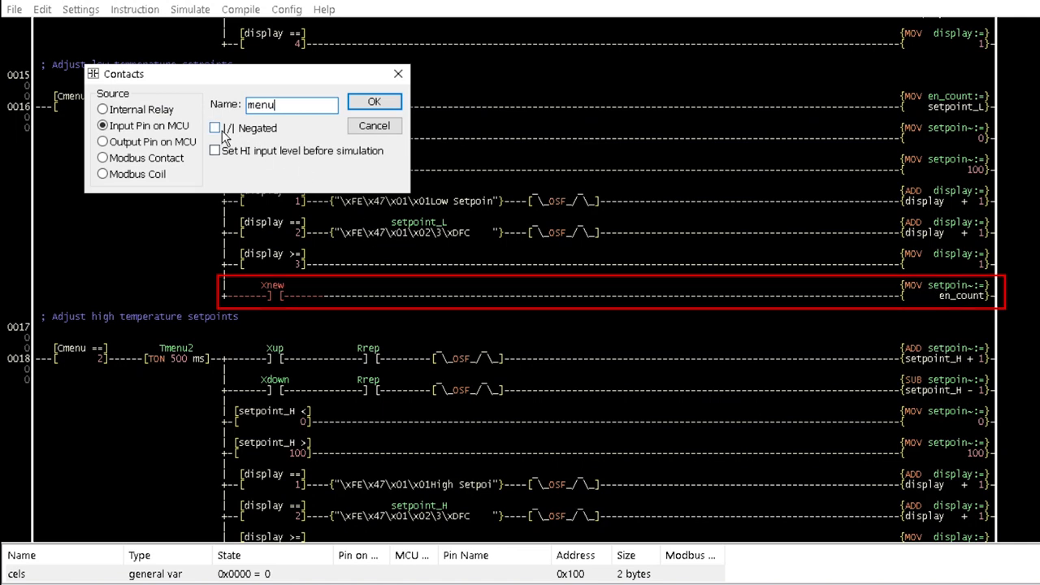
{"action": "left_click", "coordinate": [373, 101]}
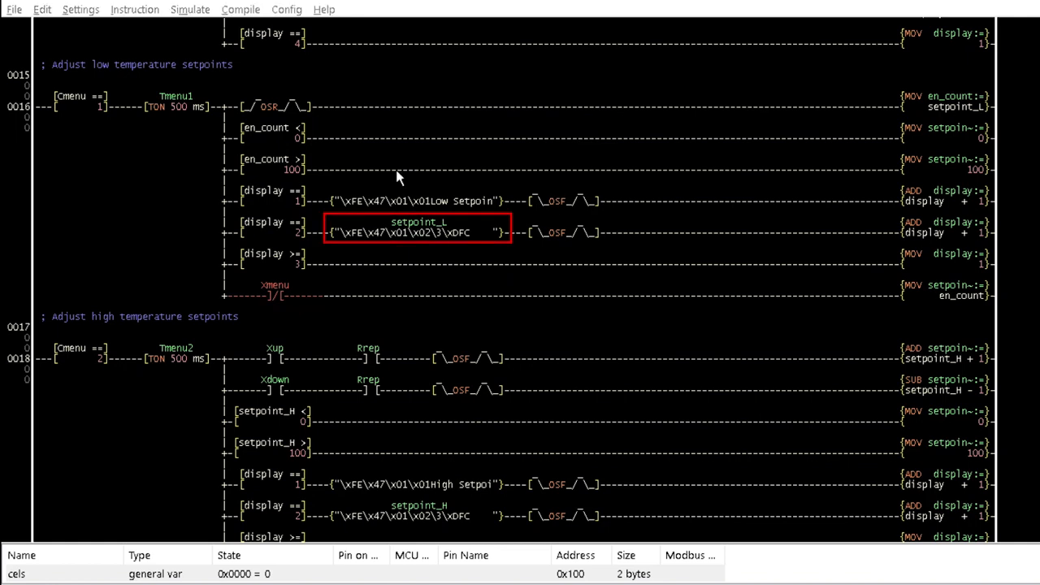
Change the low-setpoint UART display string's variable from setpoint_L to en_count
{"action": "double_click", "coordinate": [416, 233]}
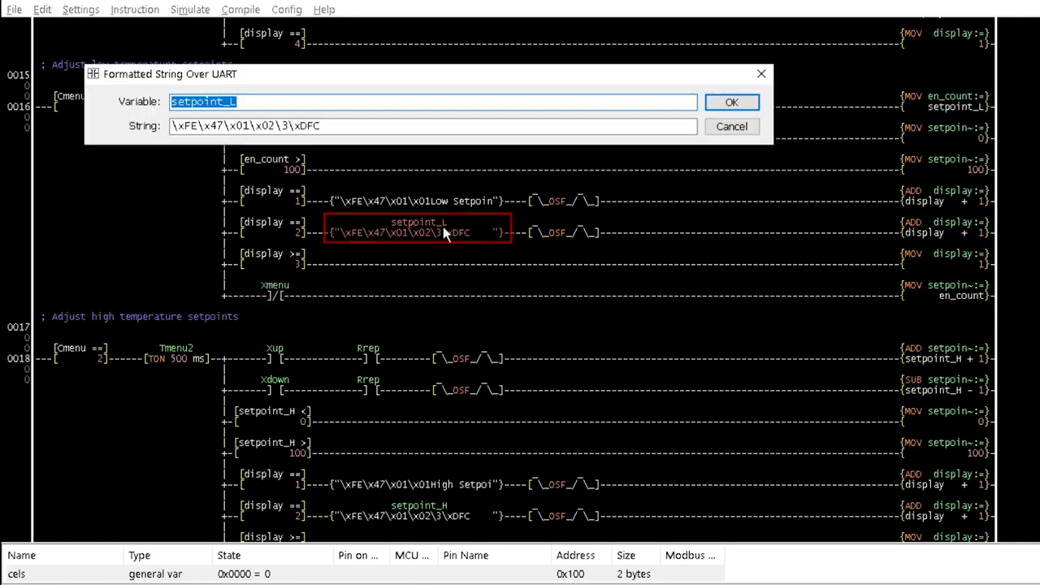
{"action": "type", "text": "en_co"}
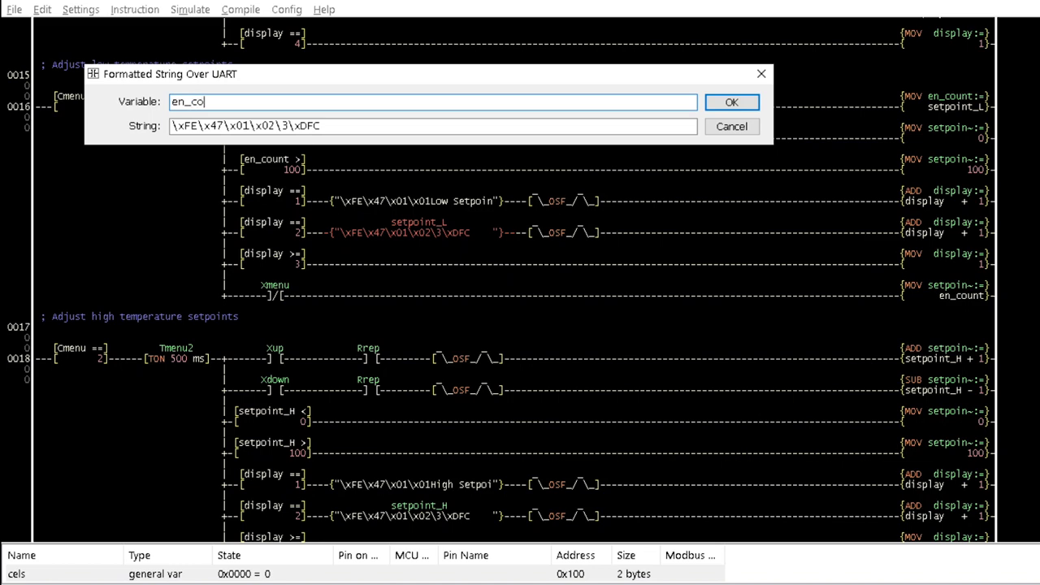